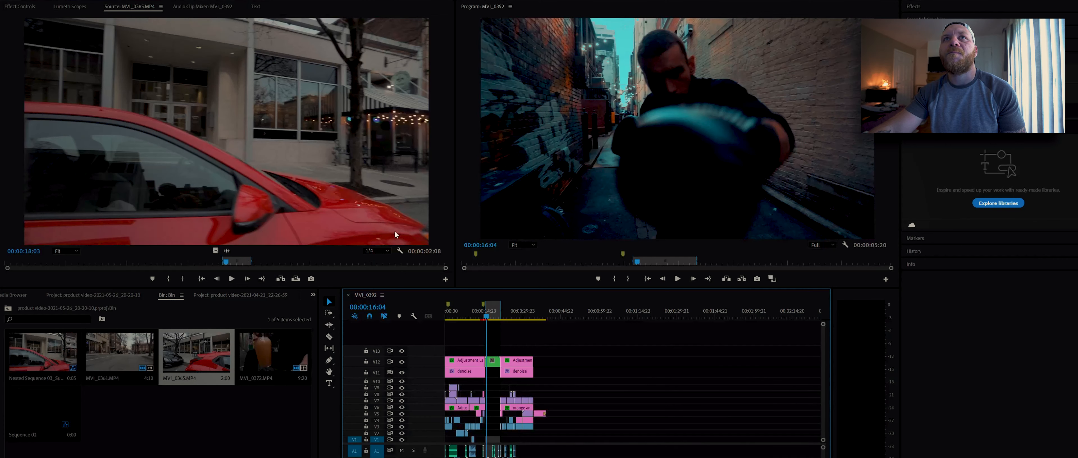
# Step: Create a new empty sequence, Sequence 03, via File > New > Sequence with default settings
pyautogui.click(14, 5)
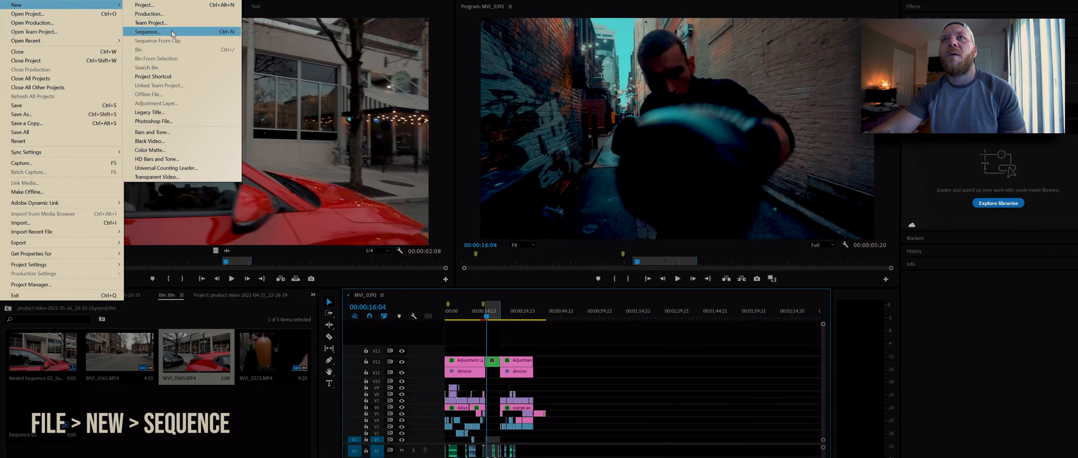
pyautogui.click(147, 31)
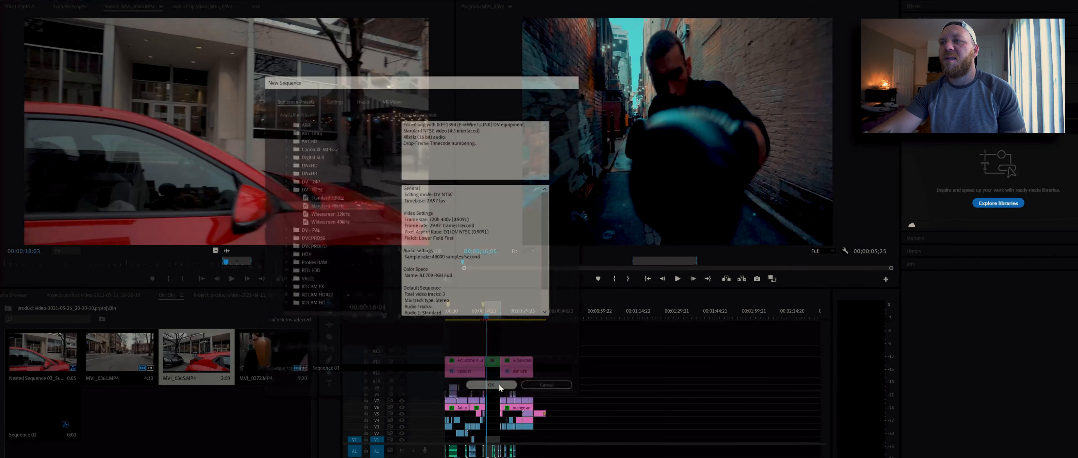
pyautogui.click(490, 385)
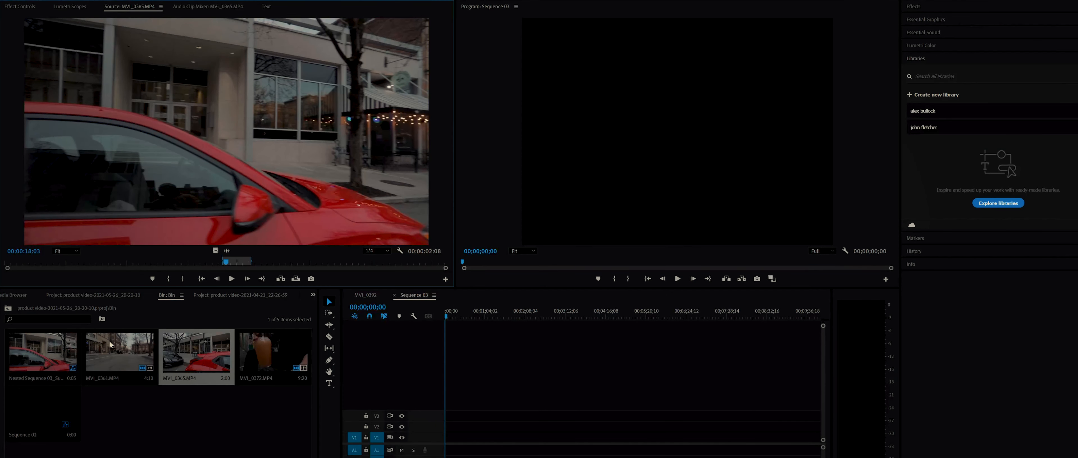
pyautogui.moveTo(221, 260)
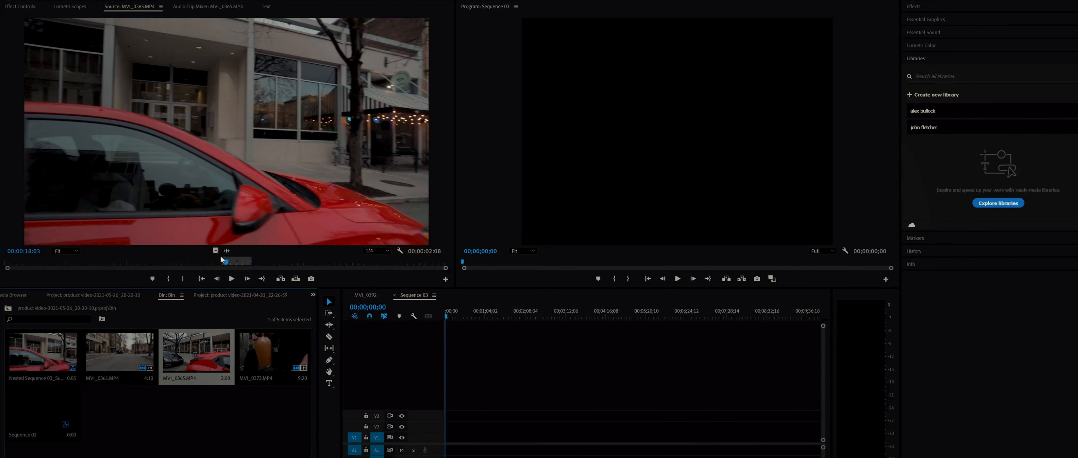
# Step: Scrub through the red car clip in the Source Monitor to preview its frames
pyautogui.moveTo(222, 261); pyautogui.dragTo(184, 262)
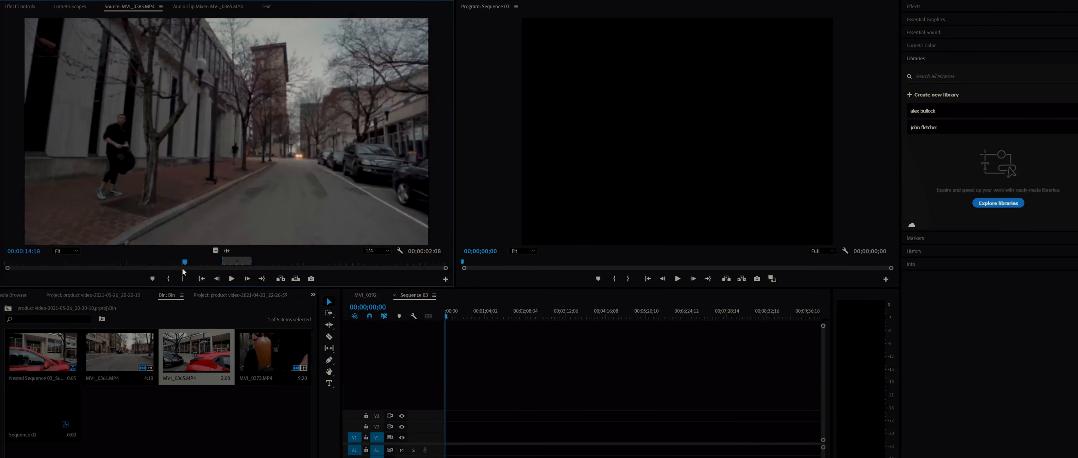
pyautogui.moveTo(184, 261); pyautogui.dragTo(125, 261)
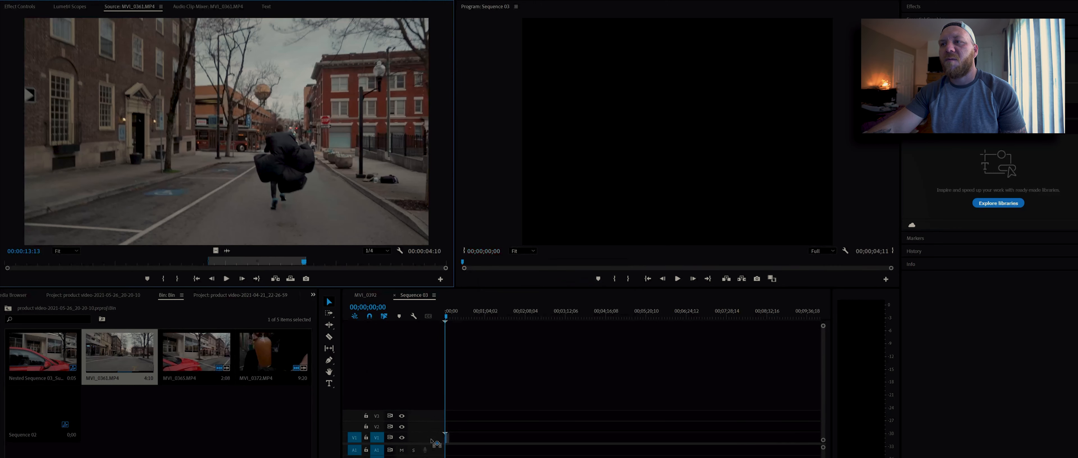
# Step: Place running clip MVI_0361 on the video track, keeping existing settings at the mismatch warning, then review it
pyautogui.moveTo(119, 350); pyautogui.dragTo(440, 440)
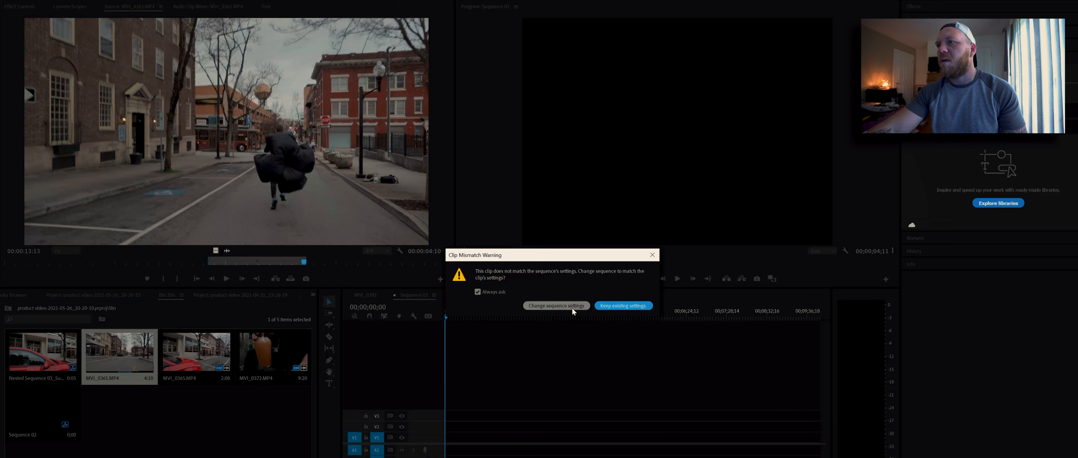
pyautogui.click(621, 305)
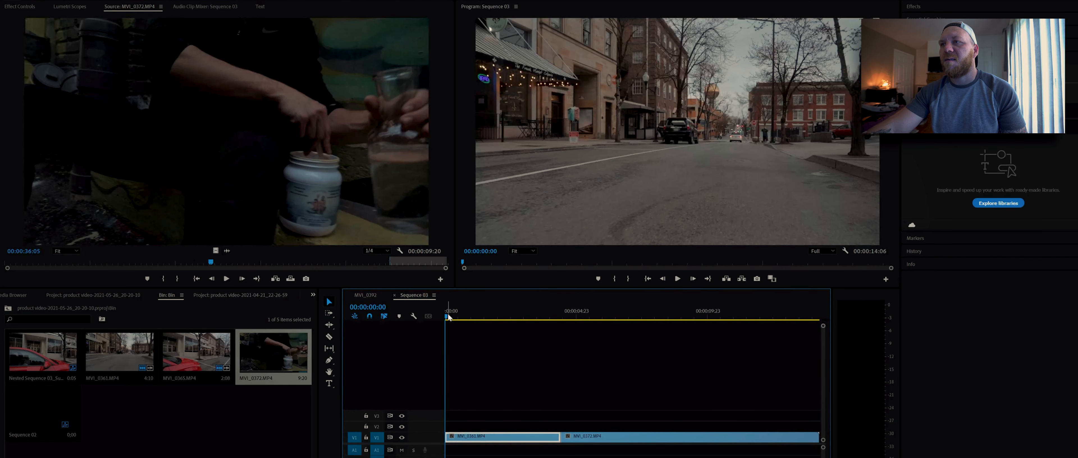
pyautogui.click(541, 311)
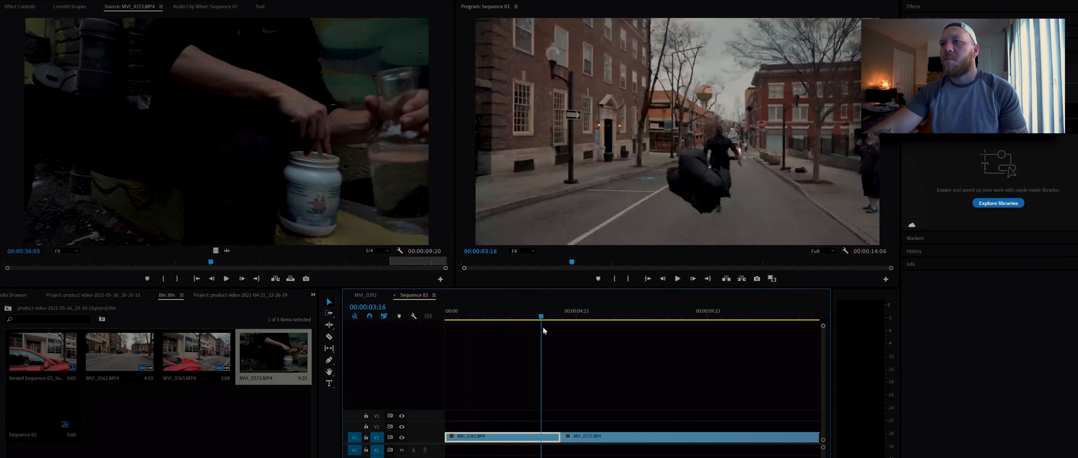
pyautogui.click(677, 278)
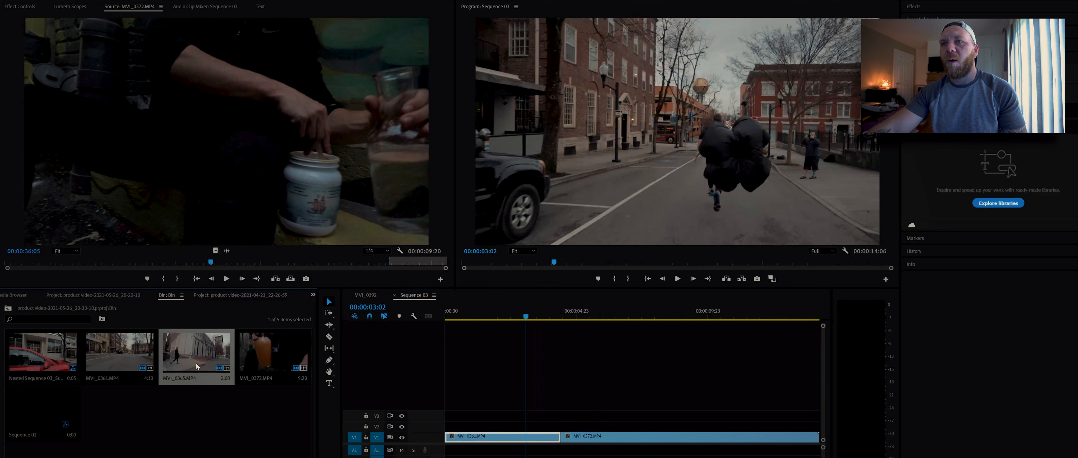
# Step: Load red car clip MVI_0365 in the Source Monitor and pick a short section of it
pyautogui.doubleClick(196, 352)
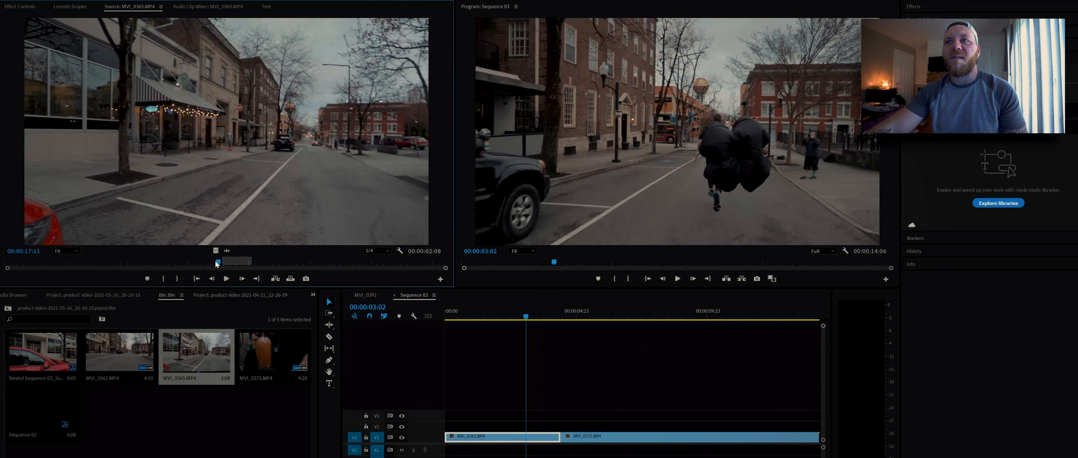
pyautogui.moveTo(216, 262); pyautogui.dragTo(229, 262)
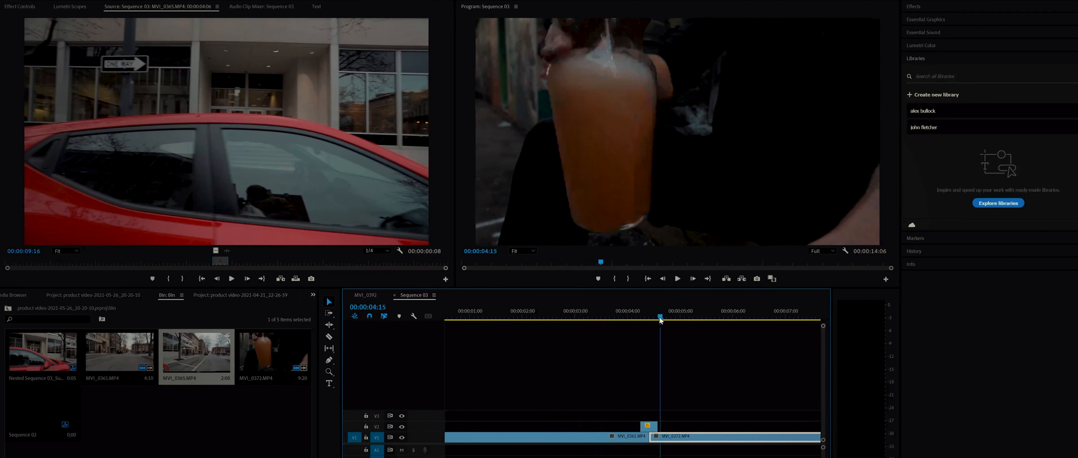
# Step: With the playhead on the car overlay, try Dissolve, Darken and Multiply blend modes in Opacity
pyautogui.moveTo(659, 319); pyautogui.dragTo(648, 319)
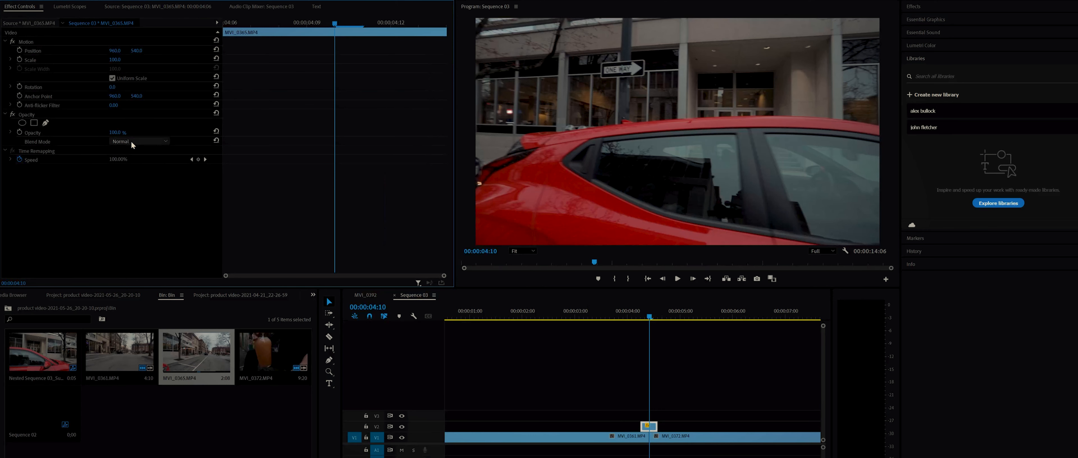
pyautogui.click(137, 141)
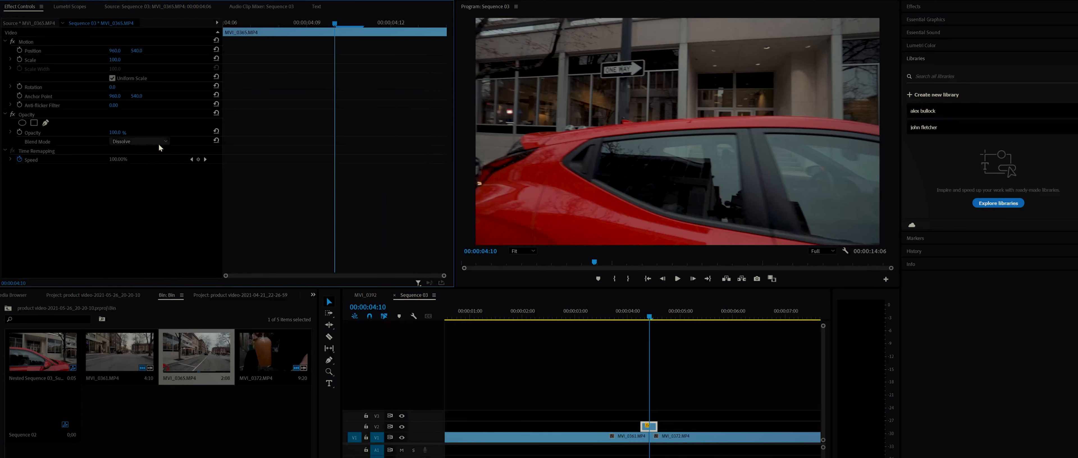
pyautogui.click(138, 141)
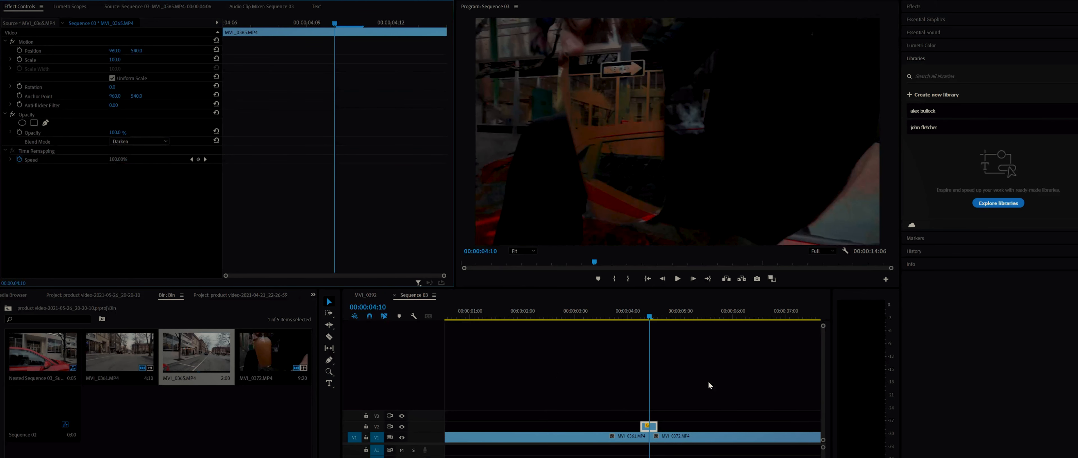
pyautogui.click(137, 141)
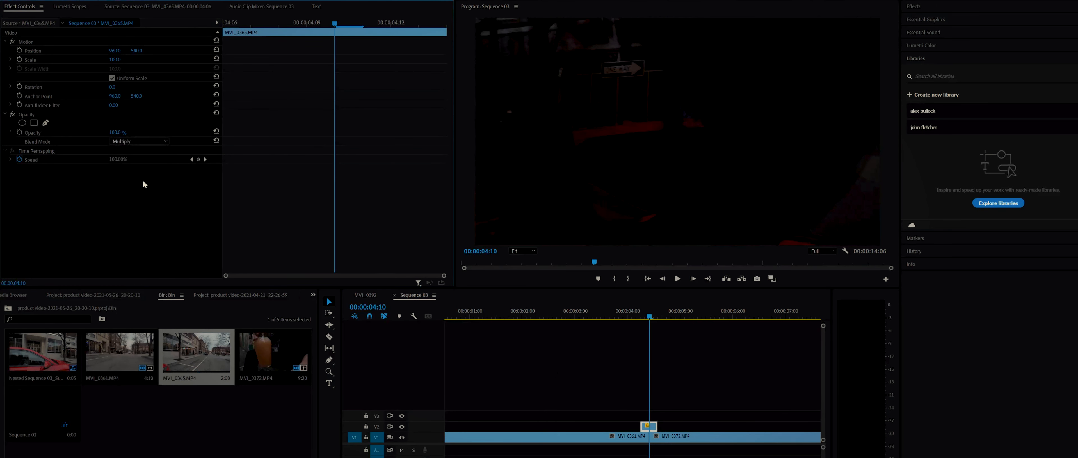
pyautogui.click(138, 141)
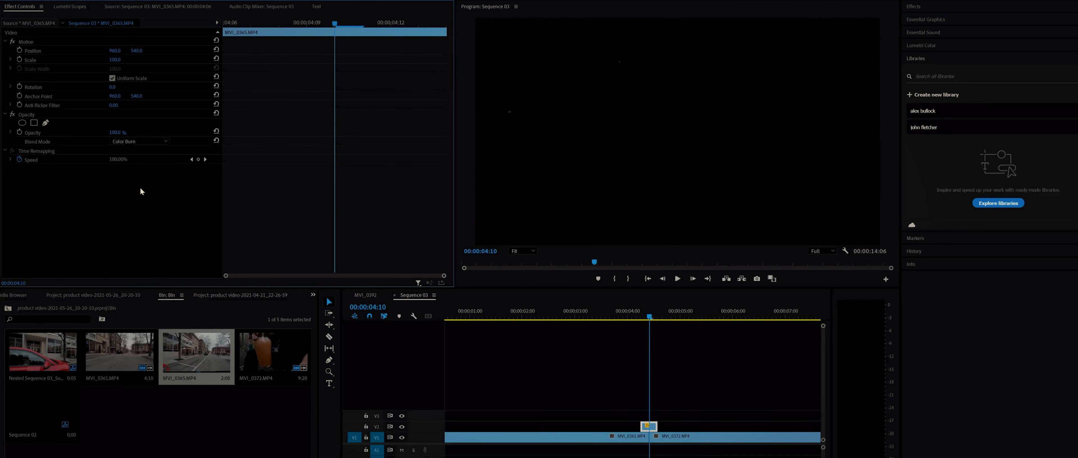
# Step: Switch the overlay to the lightening Screen blend mode, then return it to Normal
pyautogui.click(138, 140)
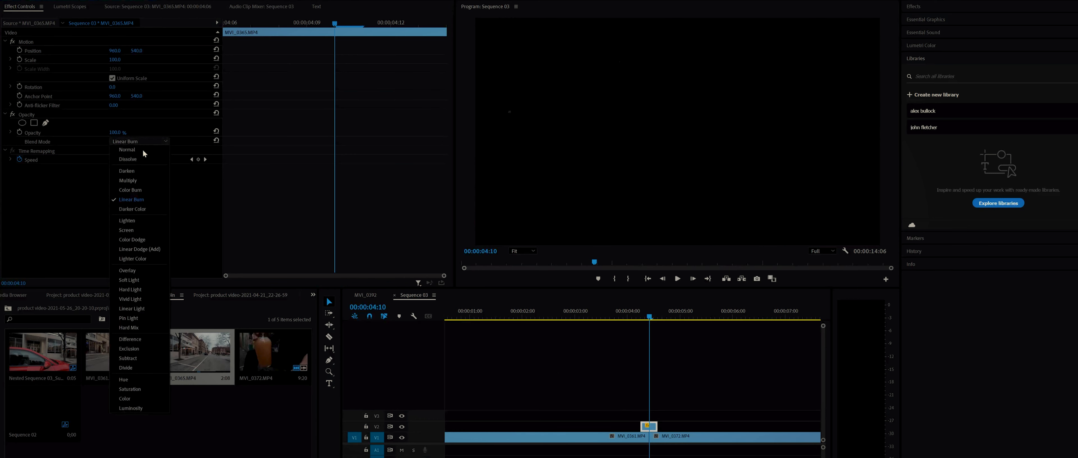
pyautogui.click(126, 230)
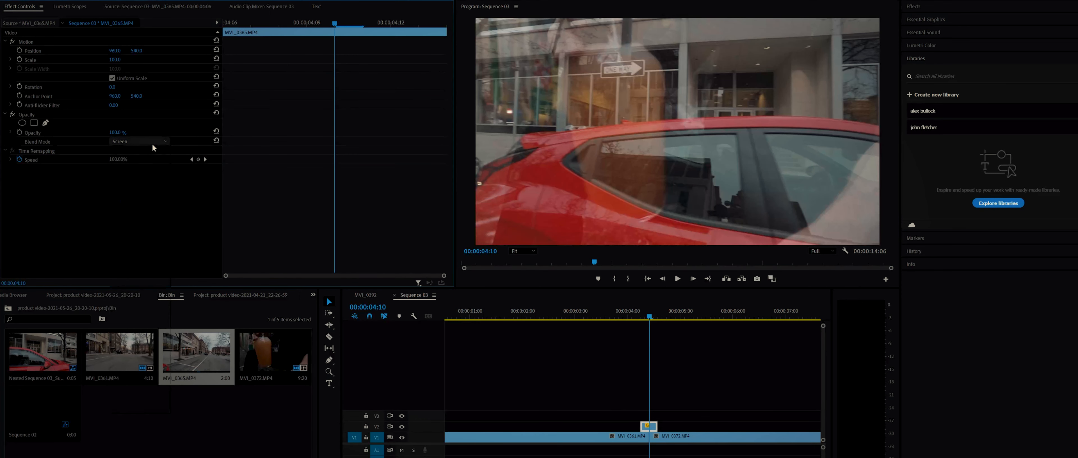
pyautogui.click(138, 141)
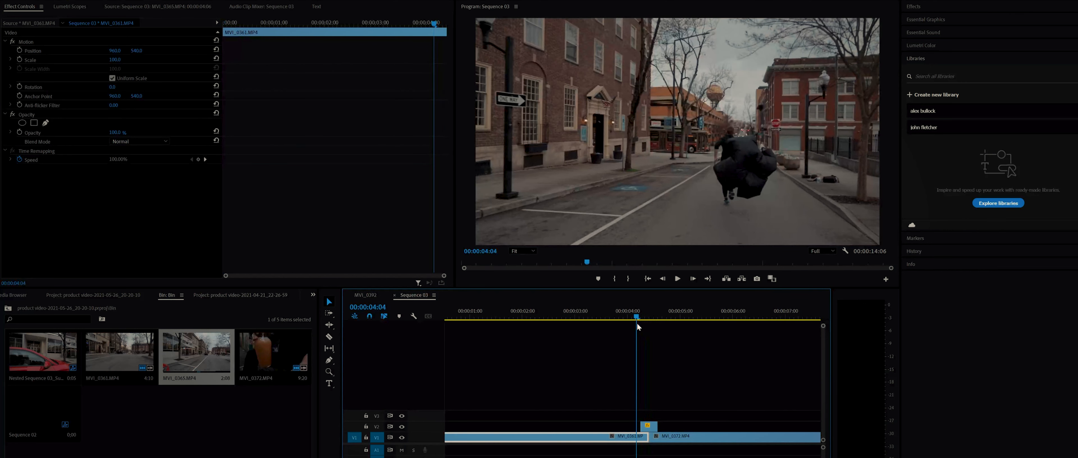
pyautogui.click(676, 278)
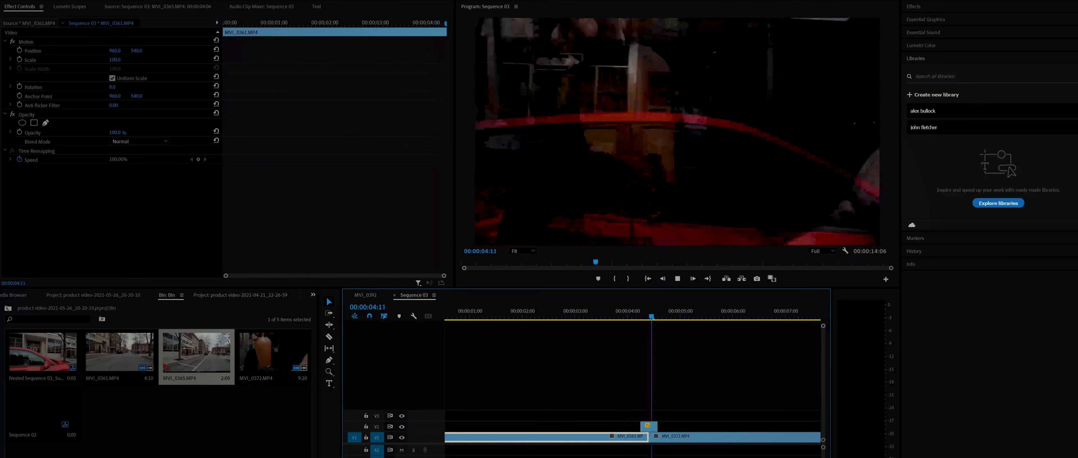
pyautogui.click(680, 311)
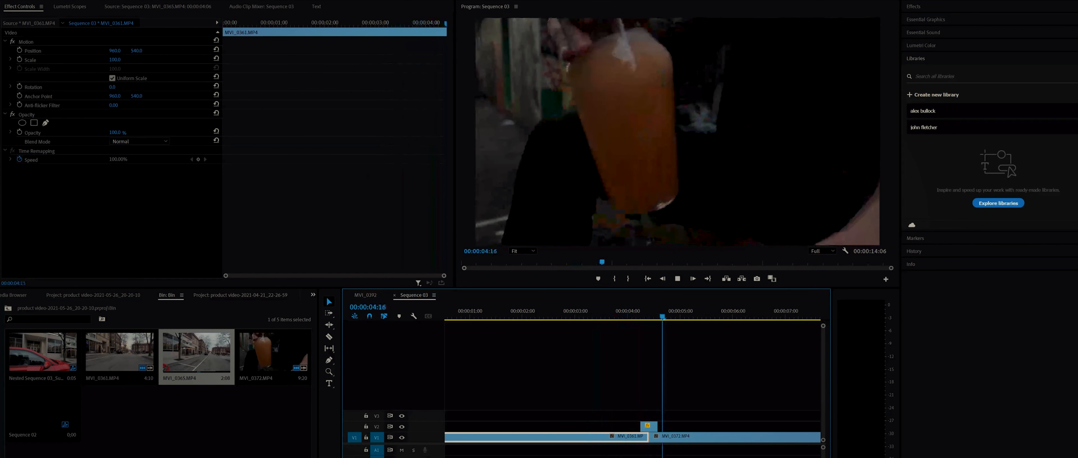
pyautogui.click(707, 316)
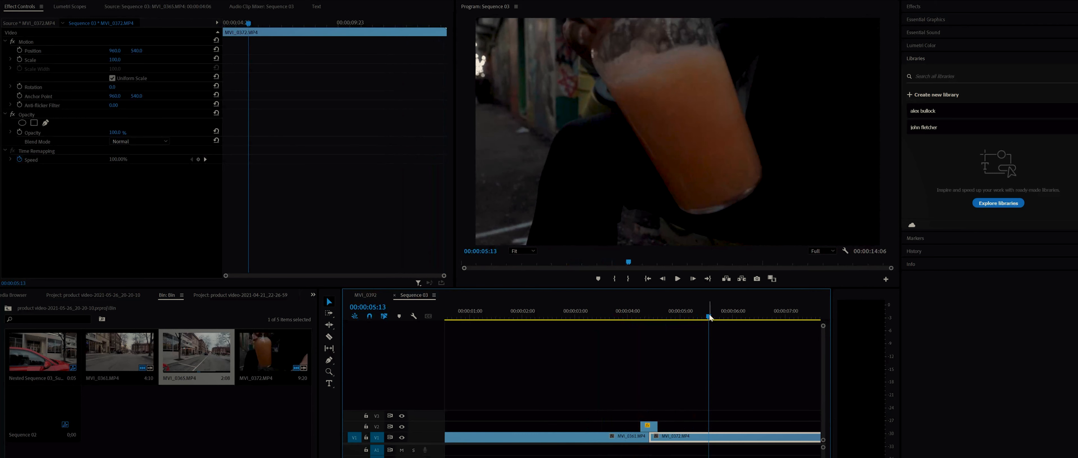
pyautogui.moveTo(708, 319); pyautogui.dragTo(664, 319)
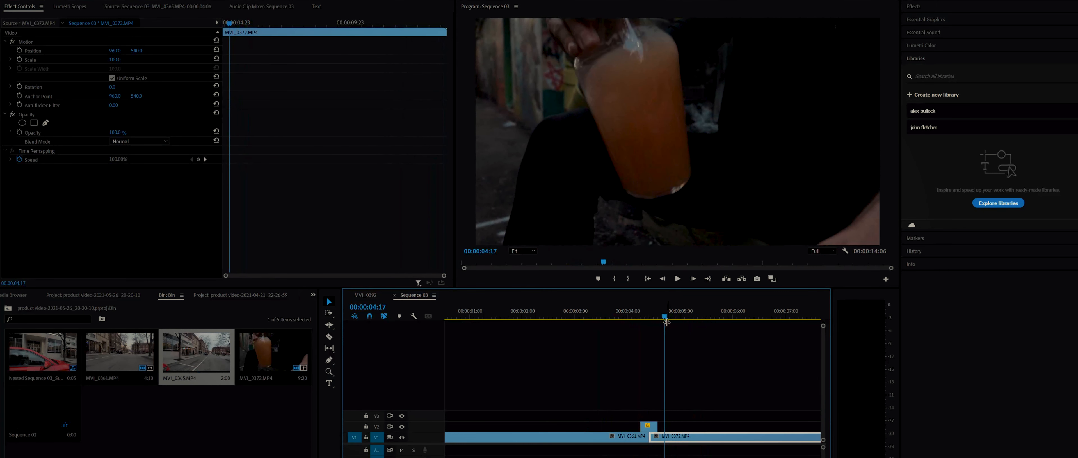